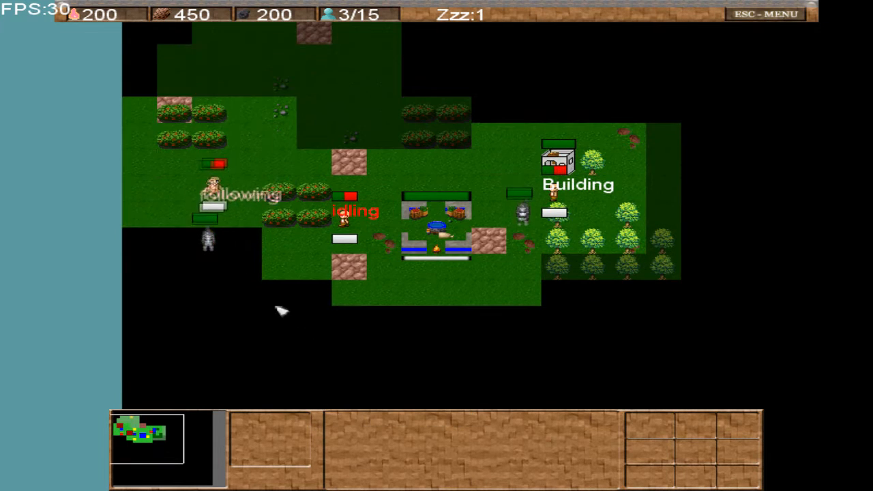
- Select the villager building the house east of the town center to show its build options
{"action": "left_click", "coordinate": [559, 160]}
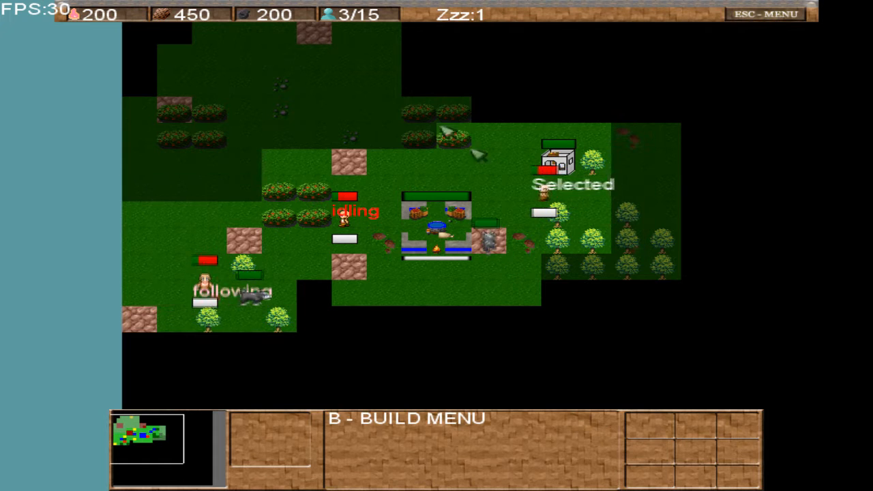